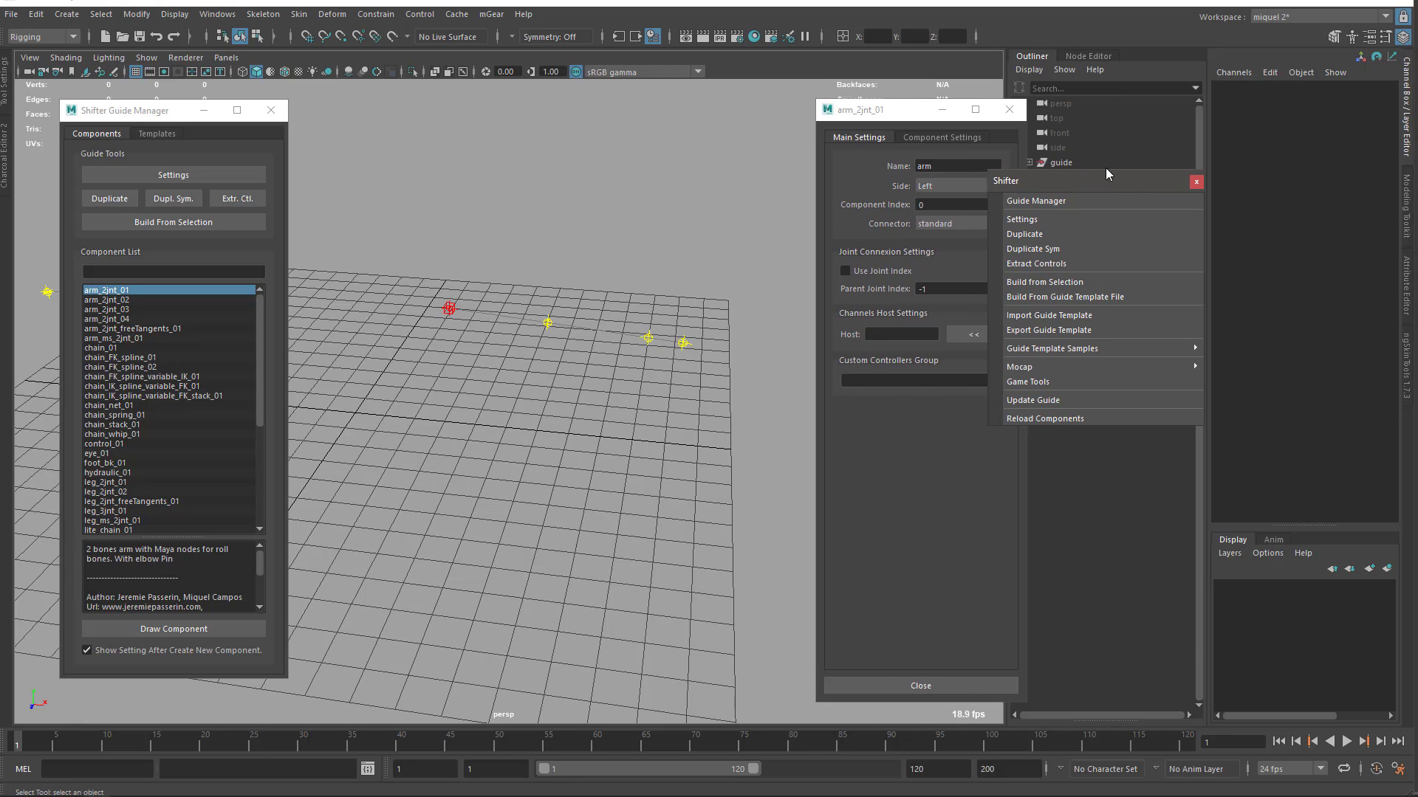
# Step: Select the full arm_2jnt guide hierarchy so all its locators are picked together
pyautogui.click(1059, 163)
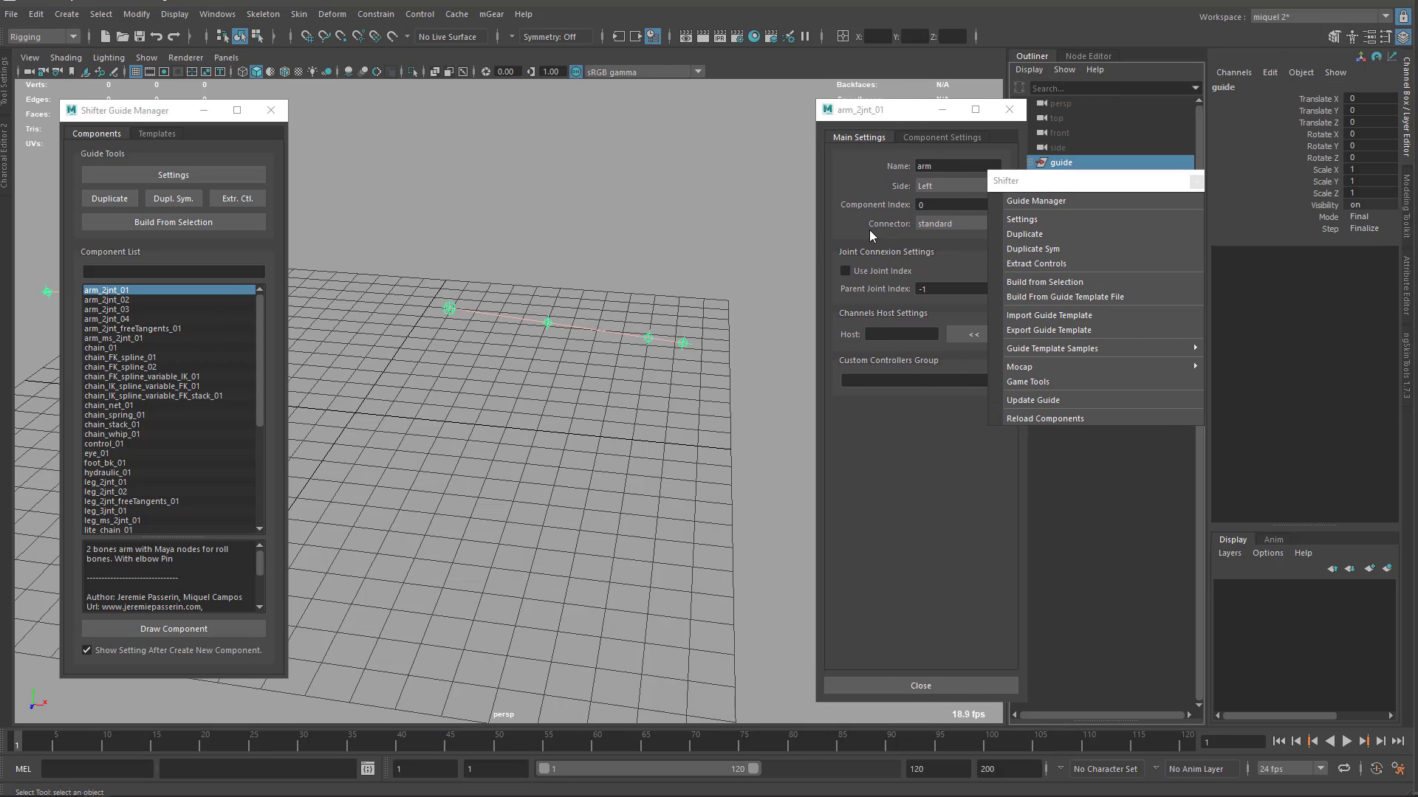
pyautogui.click(104, 443)
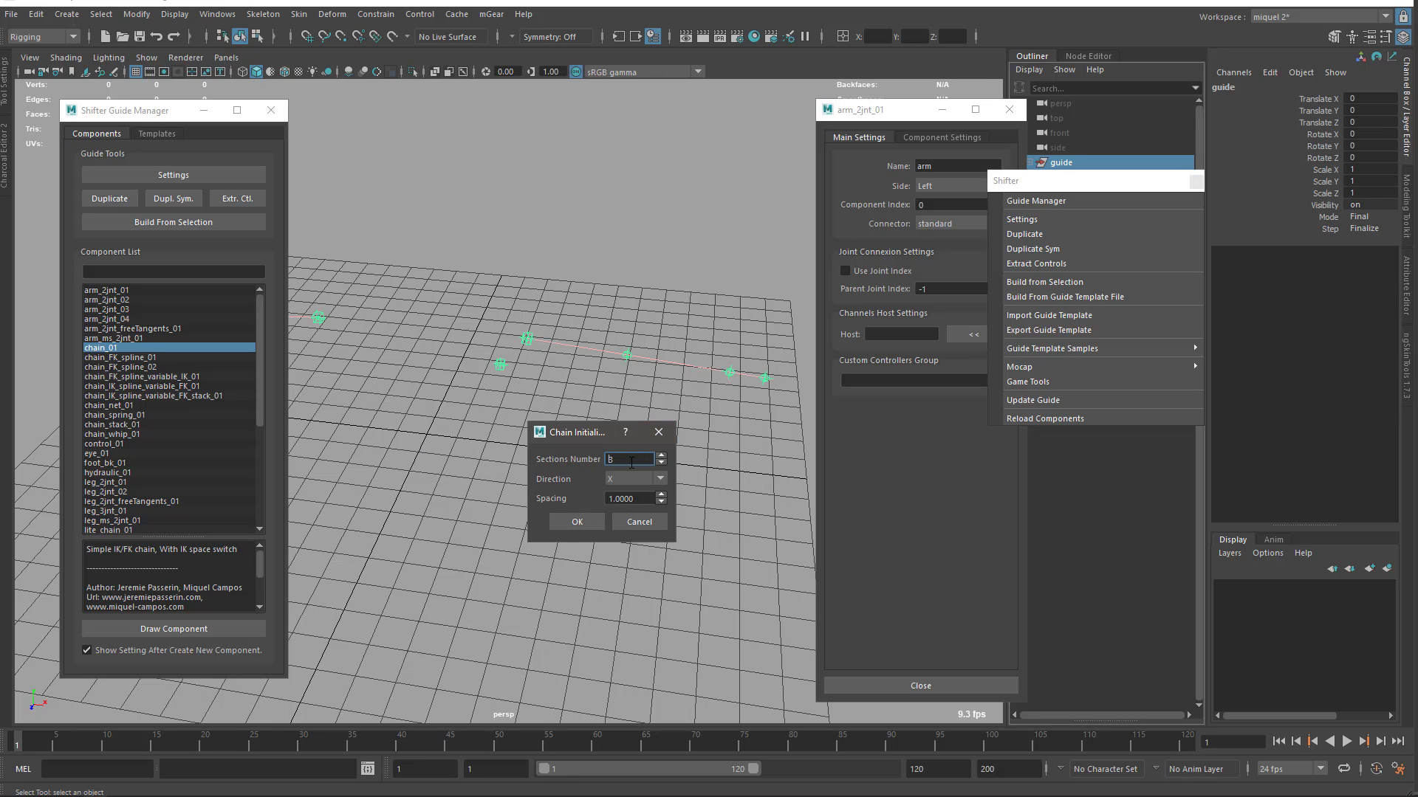
pyautogui.moveTo(579, 465)
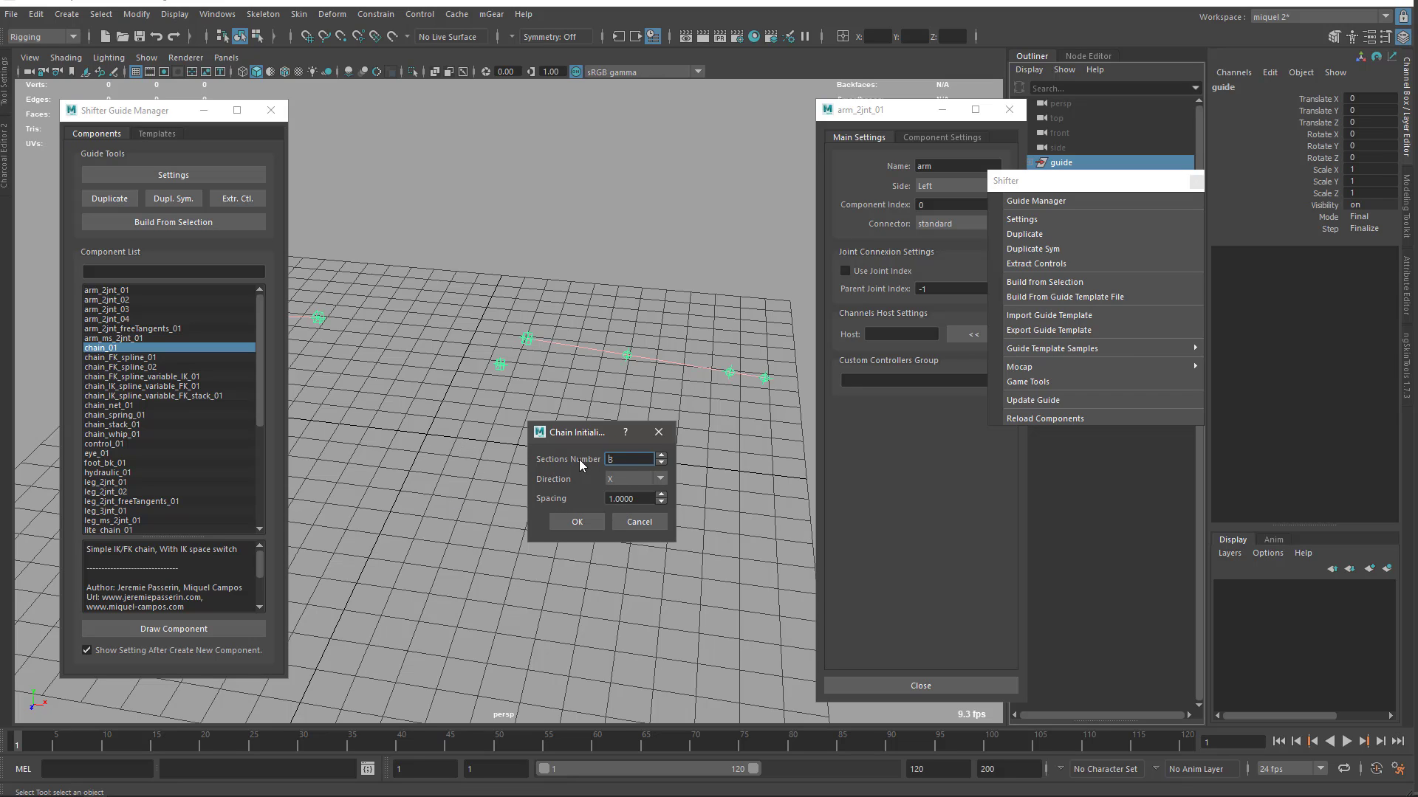
pyautogui.moveTo(629, 360)
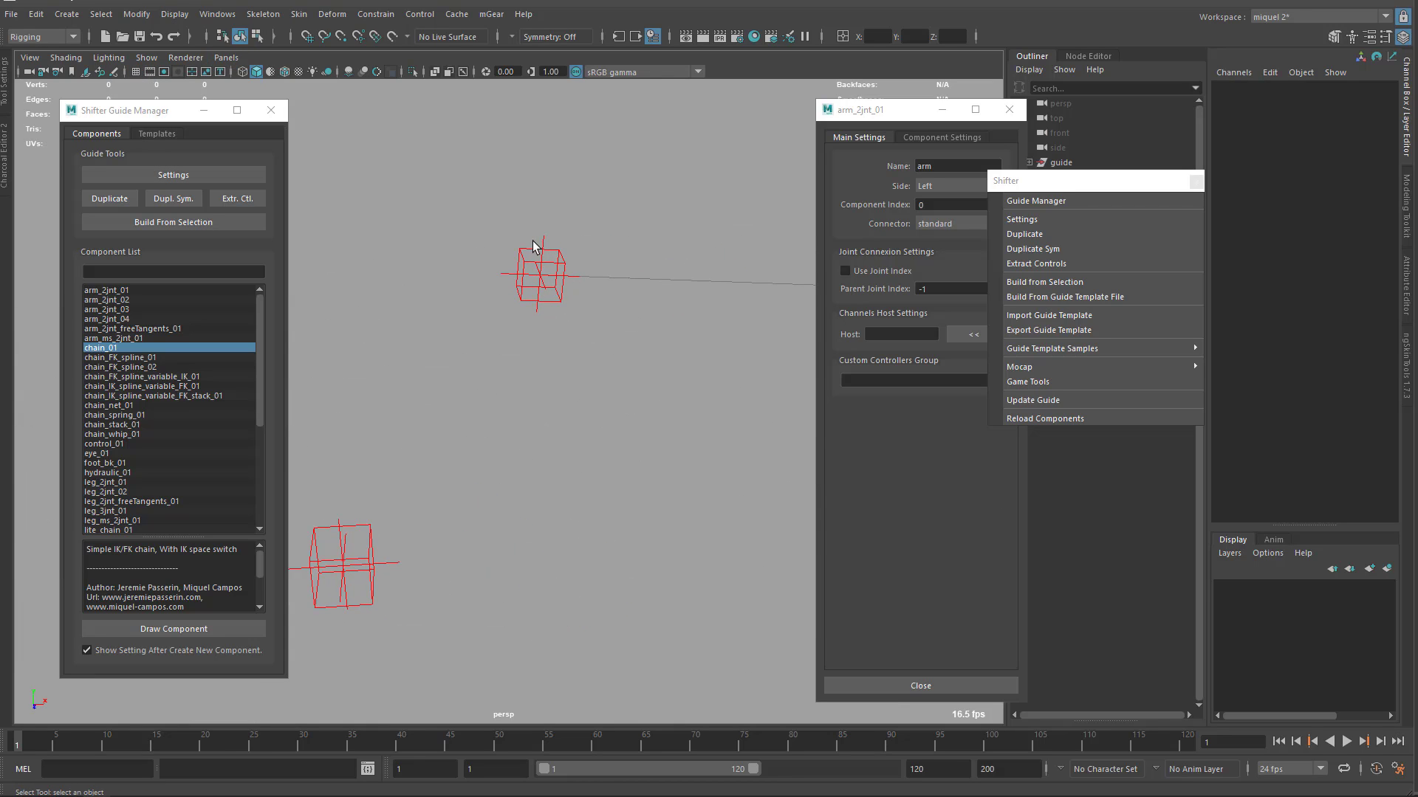
pyautogui.moveTo(534, 221)
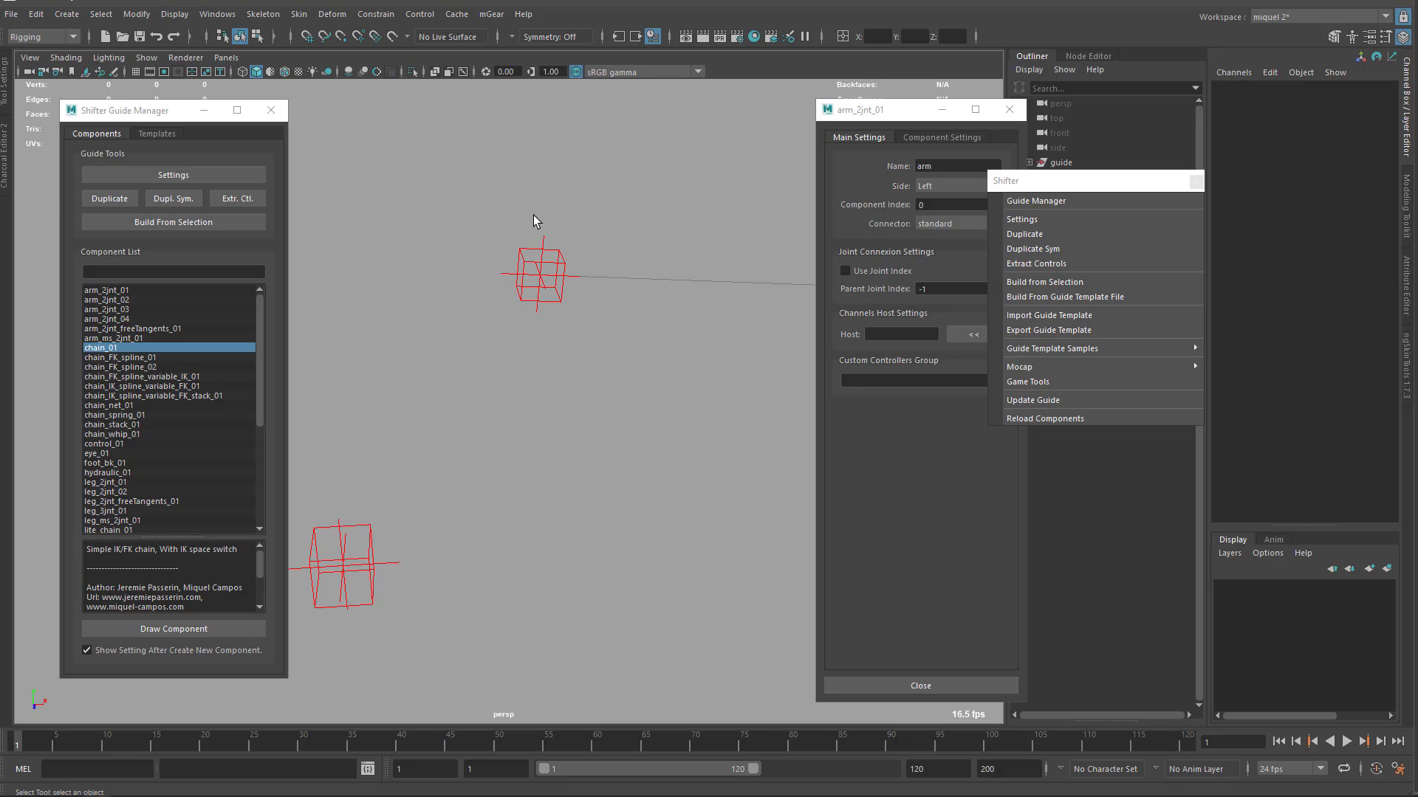
pyautogui.moveTo(851, 136)
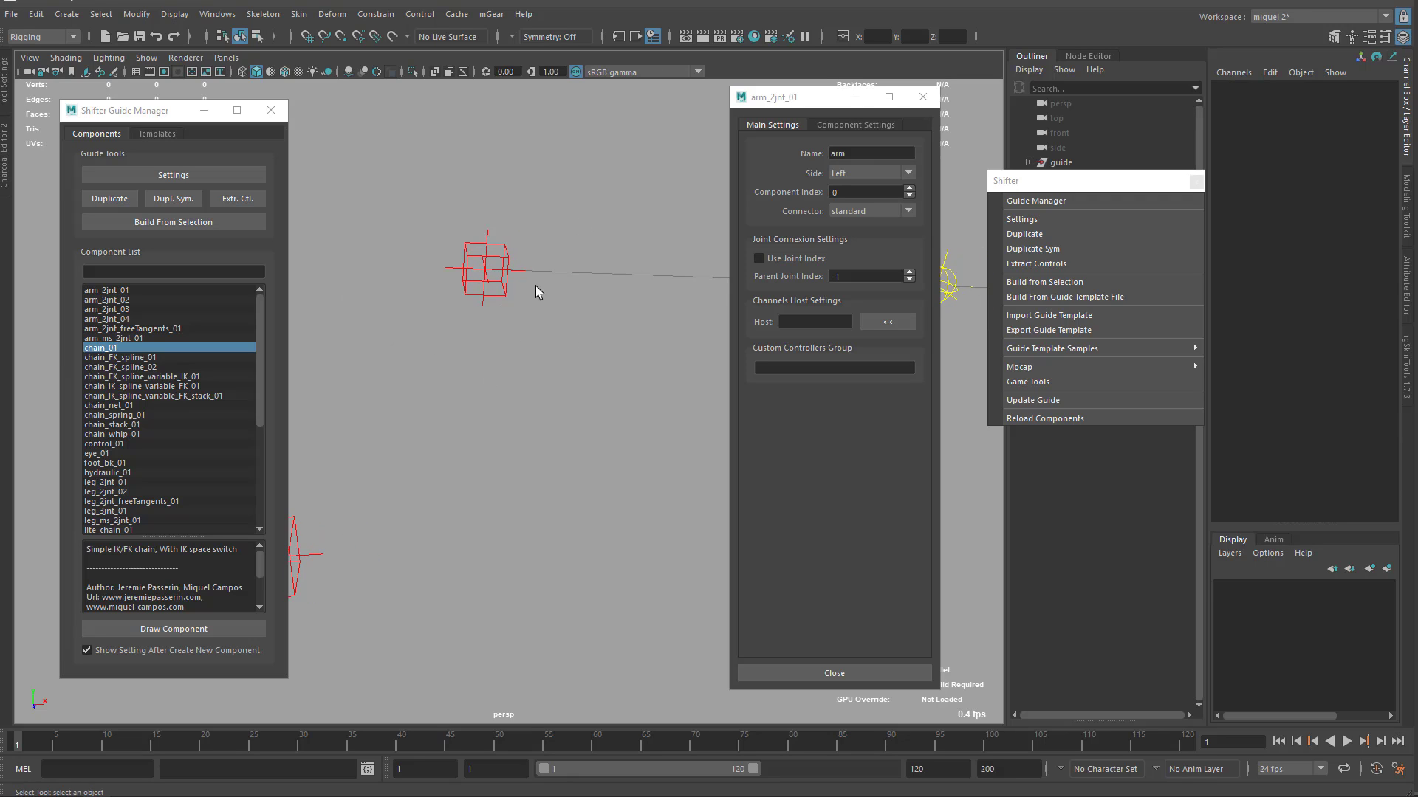
pyautogui.moveTo(470, 298)
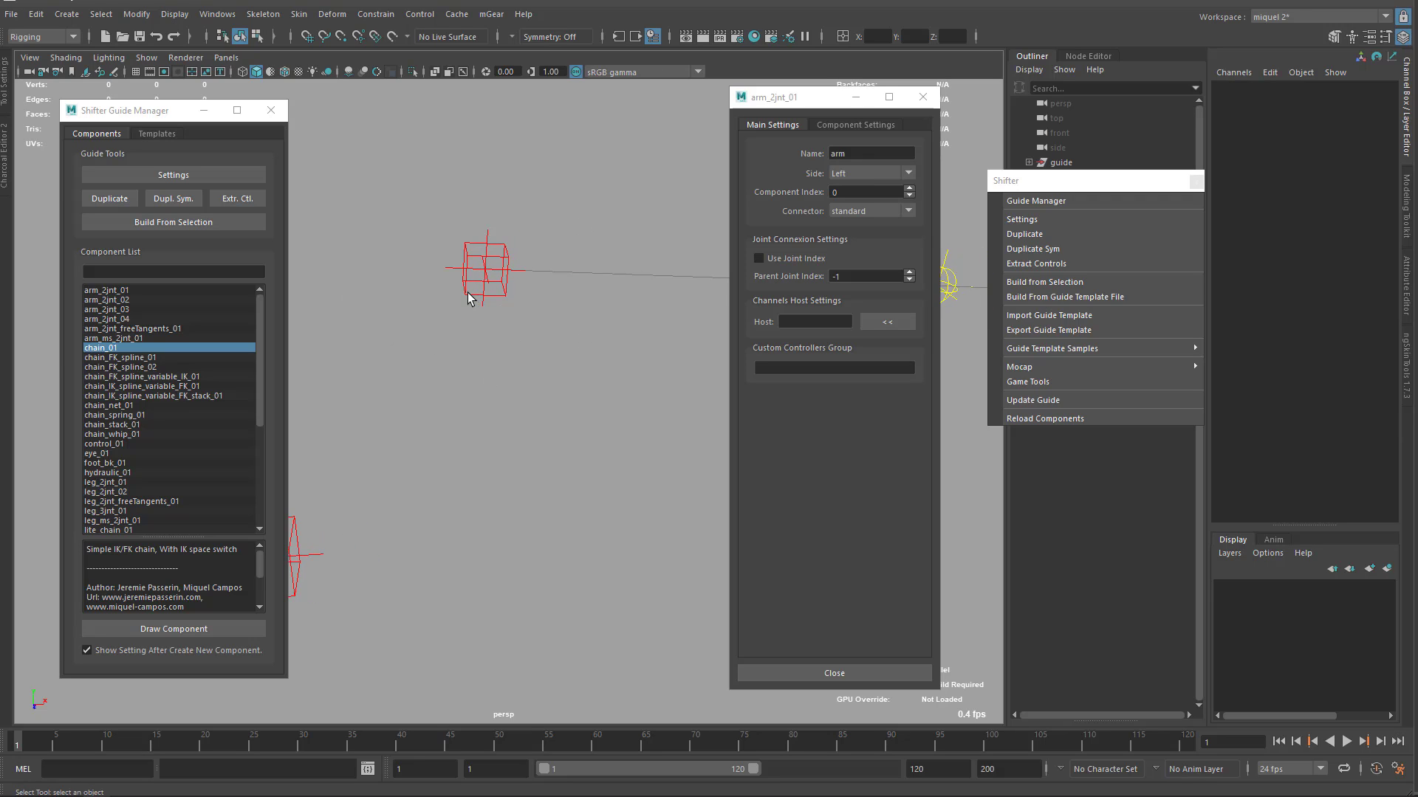
pyautogui.moveTo(629, 370)
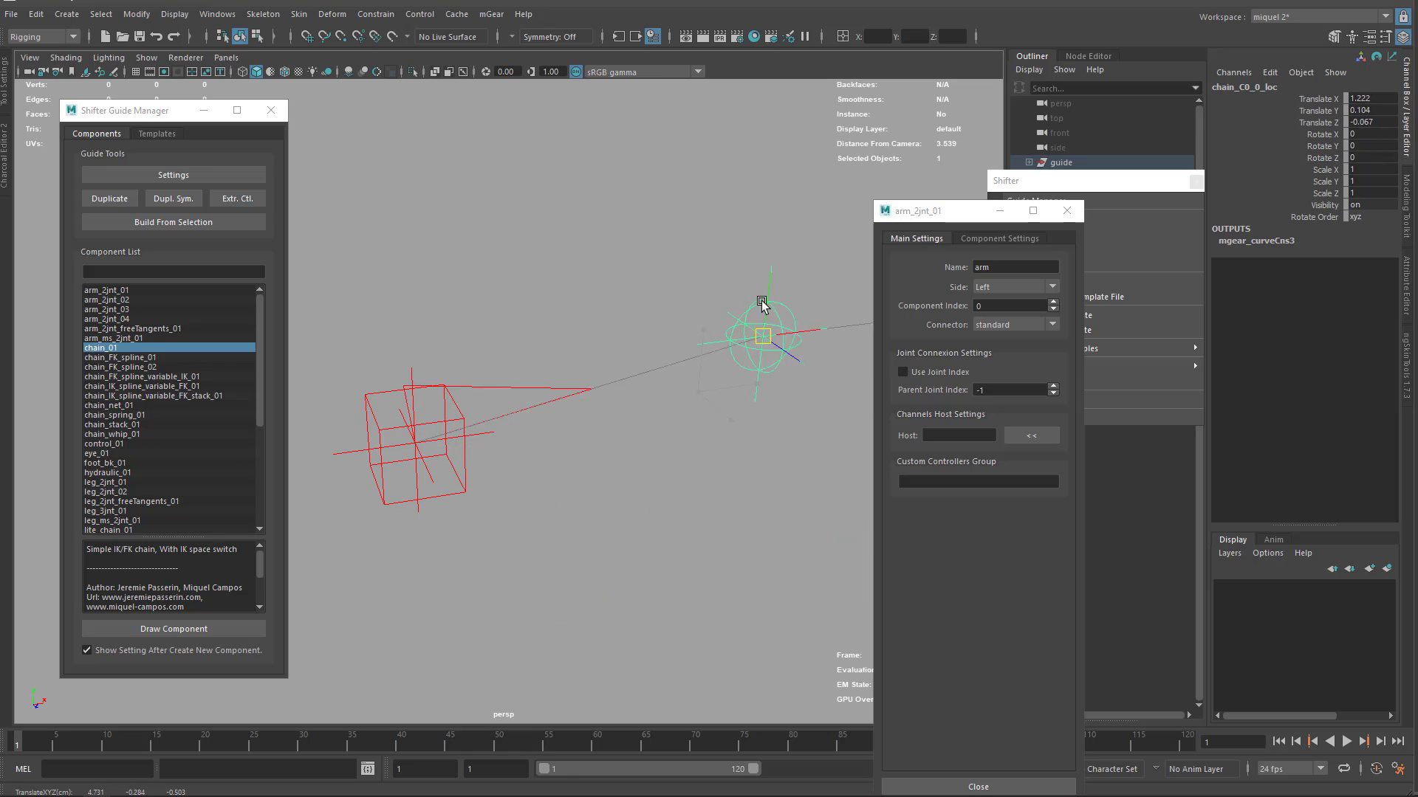
# Step: Move chain_C0_0_loc along the guide and nearer to the chain root cube
pyautogui.moveTo(762, 301); pyautogui.dragTo(587, 298)
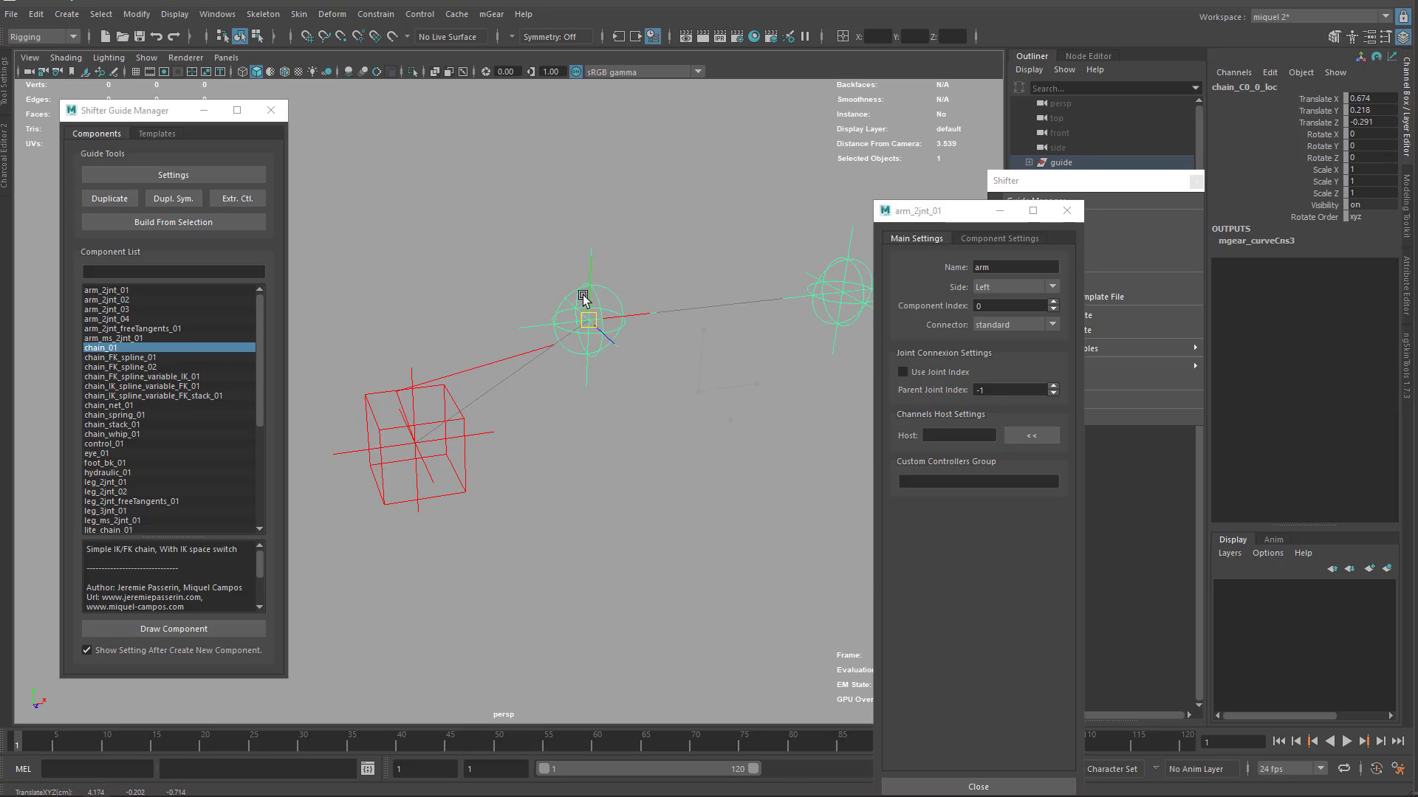
pyautogui.moveTo(588, 321); pyautogui.dragTo(715, 441)
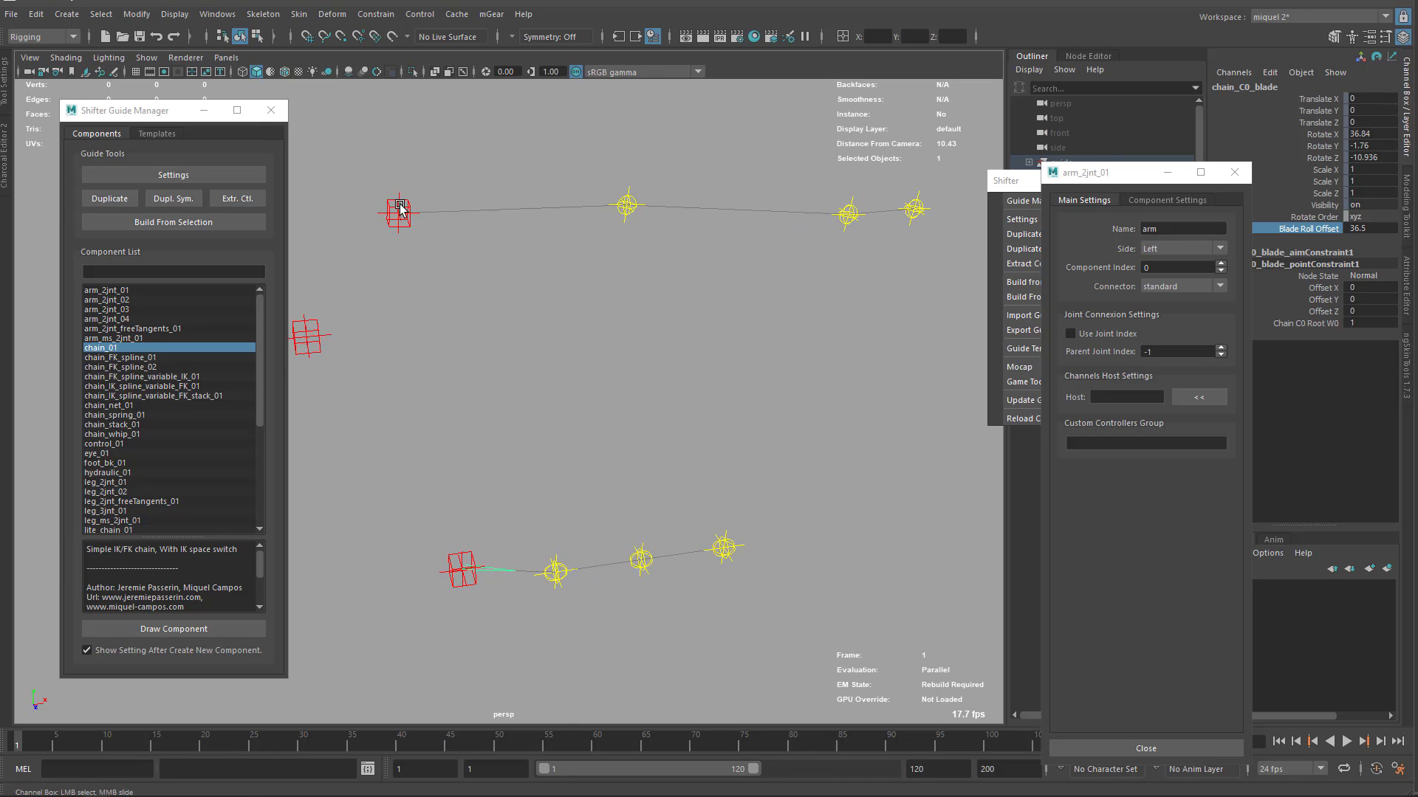
# Step: Pick the arm guide's root and shift it relative to the chain guides
pyautogui.click(398, 211)
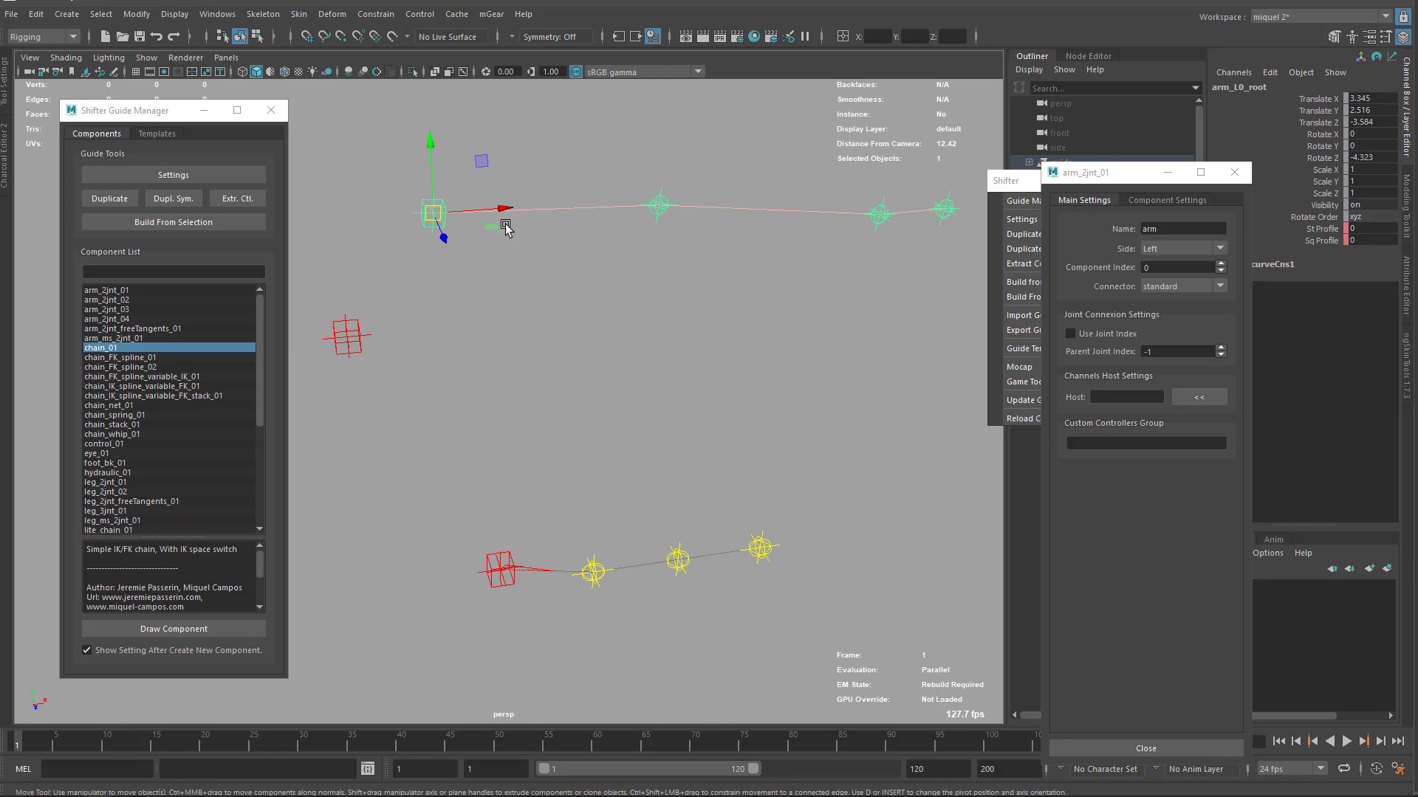
pyautogui.moveTo(489, 226); pyautogui.dragTo(401, 239)
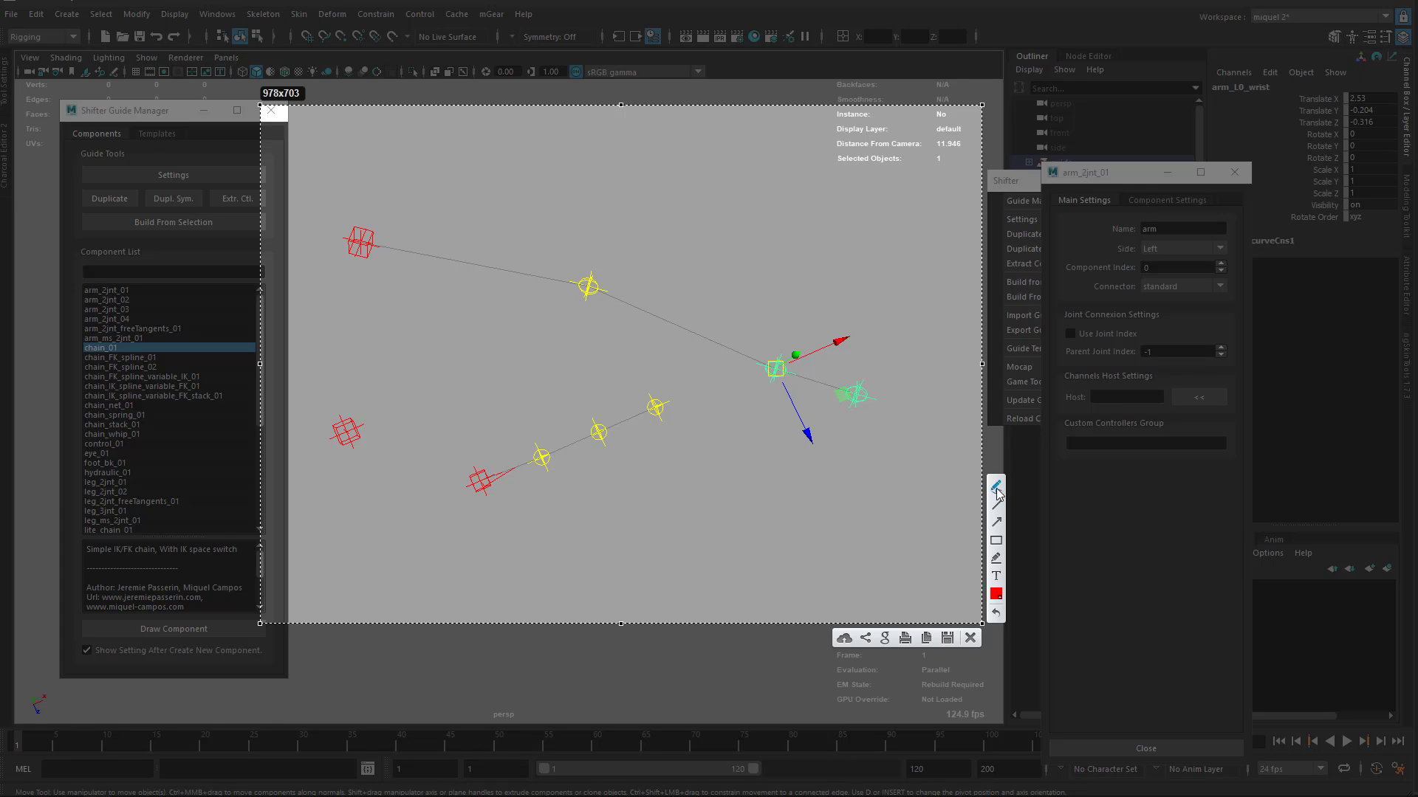
pyautogui.click(995, 593)
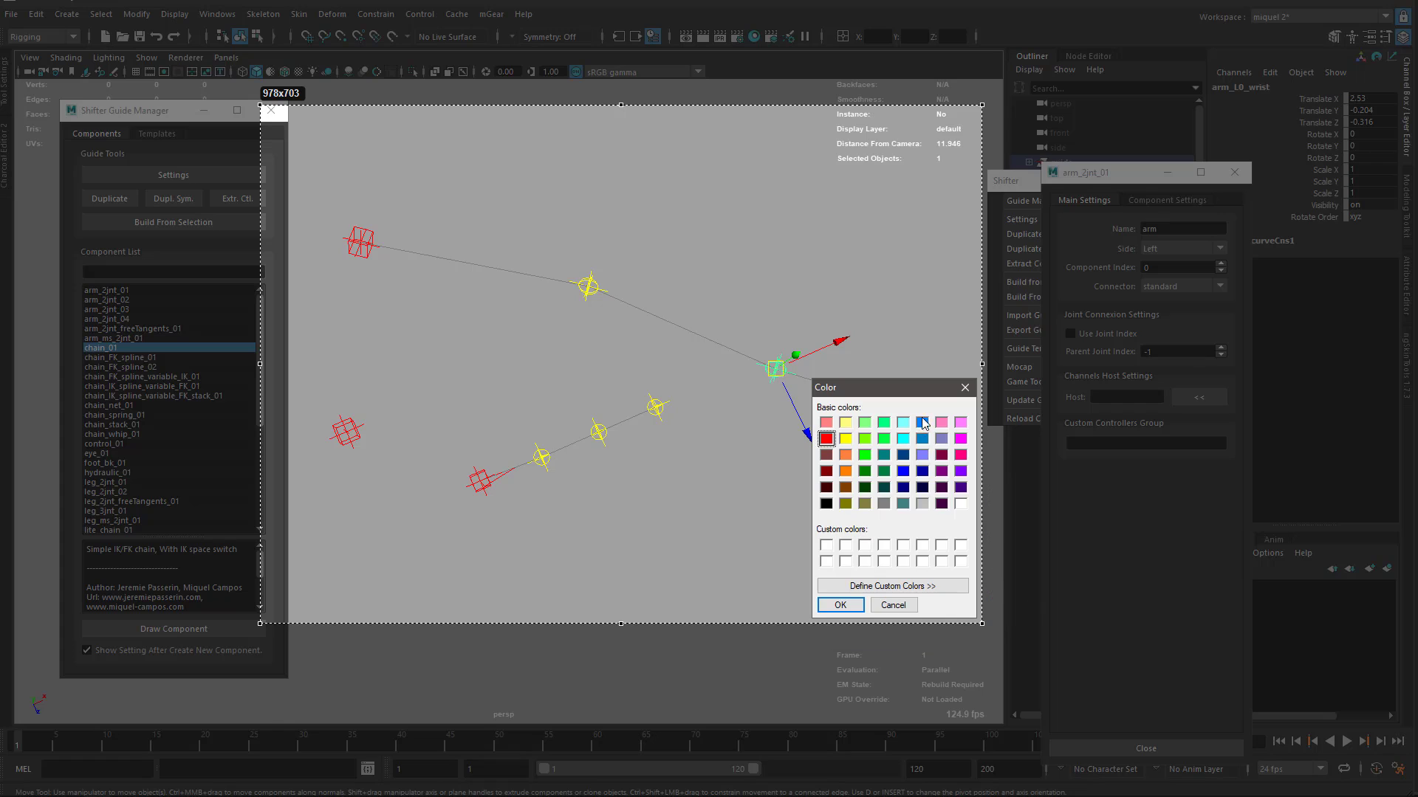
pyautogui.click(839, 605)
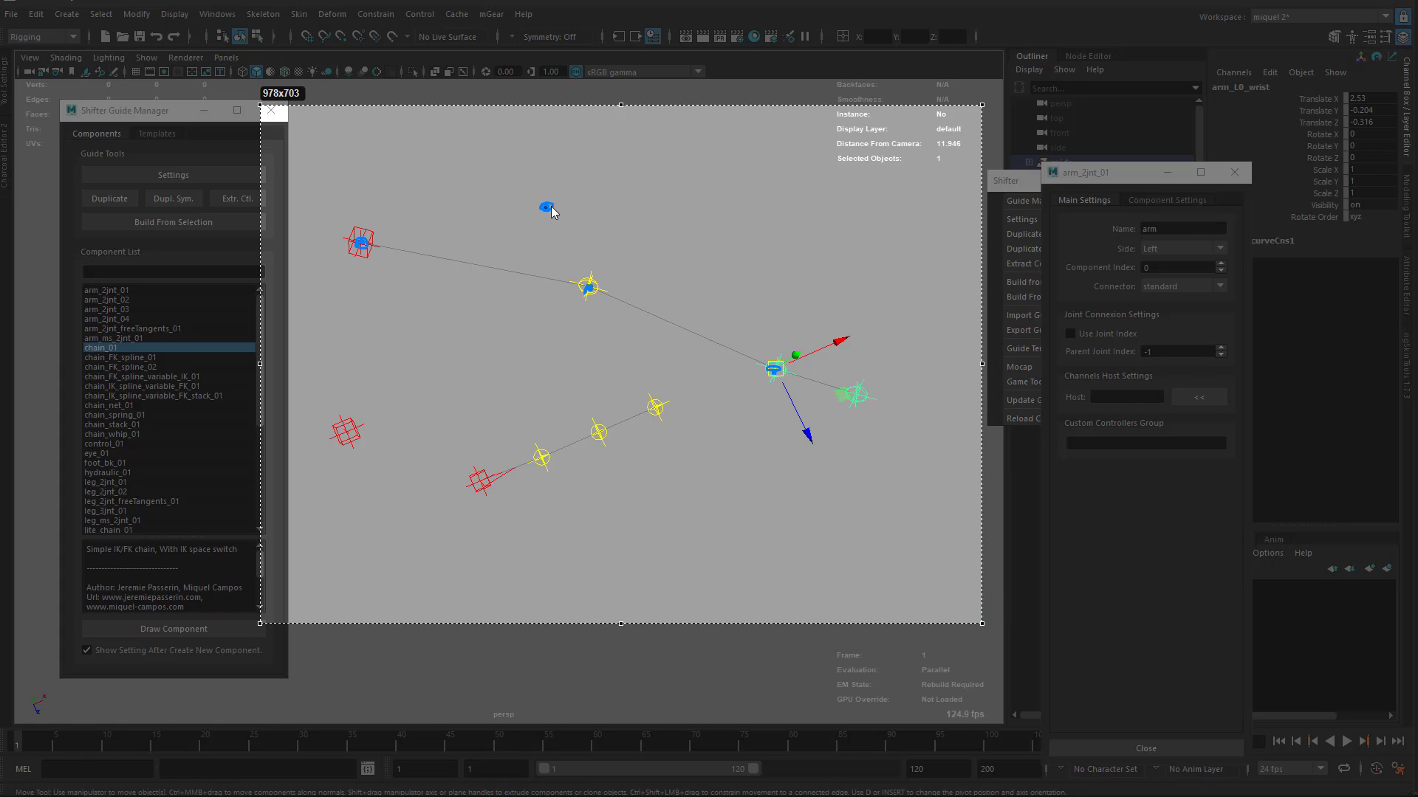
pyautogui.moveTo(546, 207); pyautogui.dragTo(619, 213)
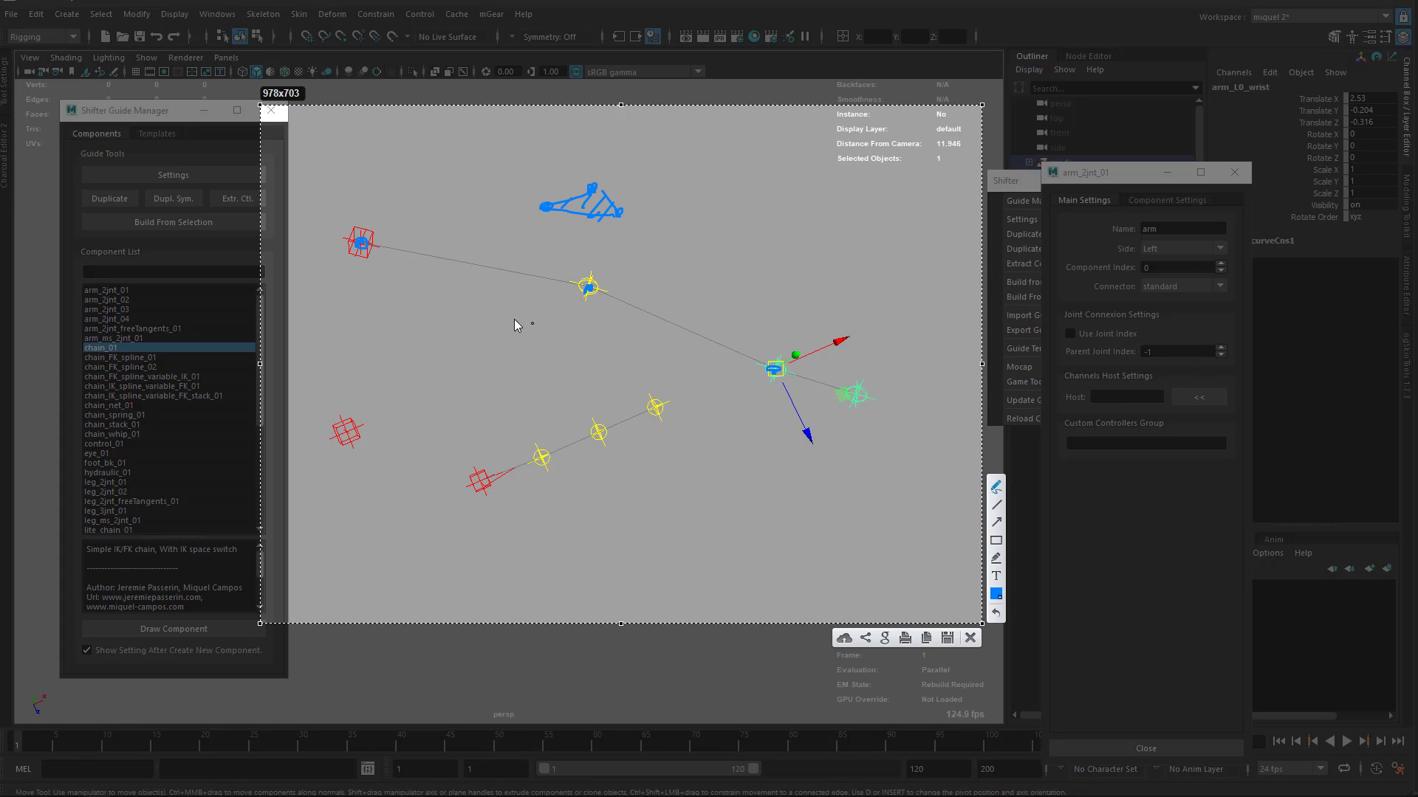
pyautogui.moveTo(724, 306)
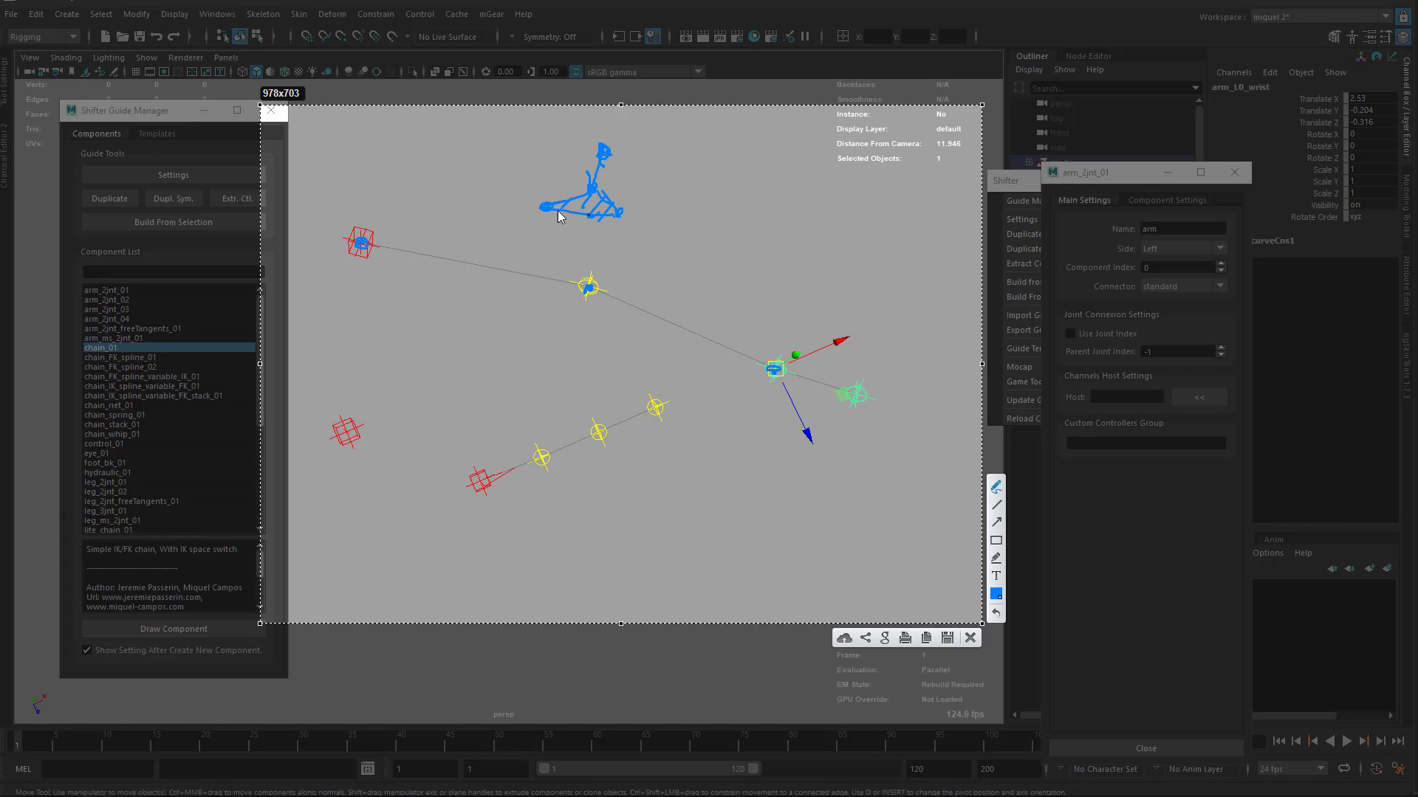
pyautogui.moveTo(673, 204)
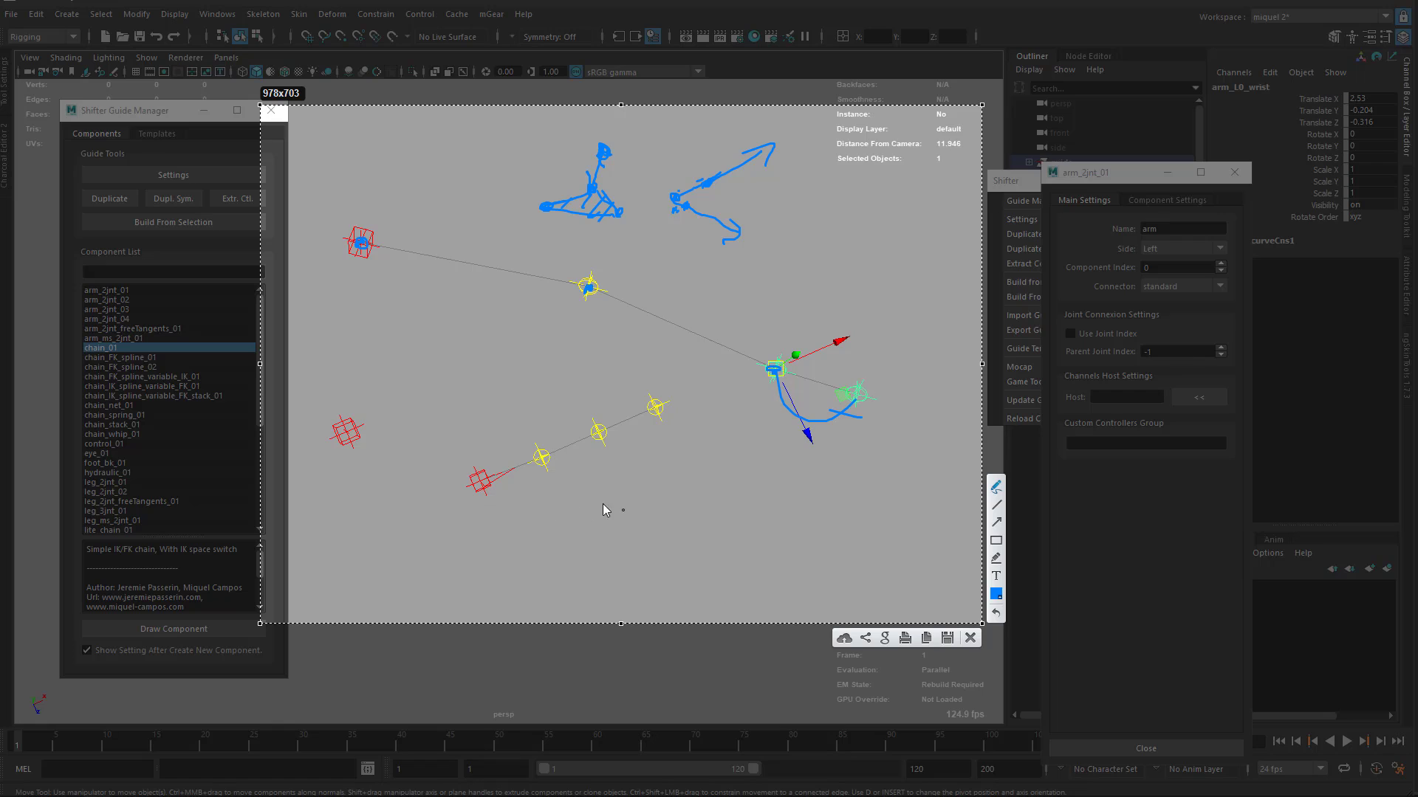
pyautogui.moveTo(437, 288)
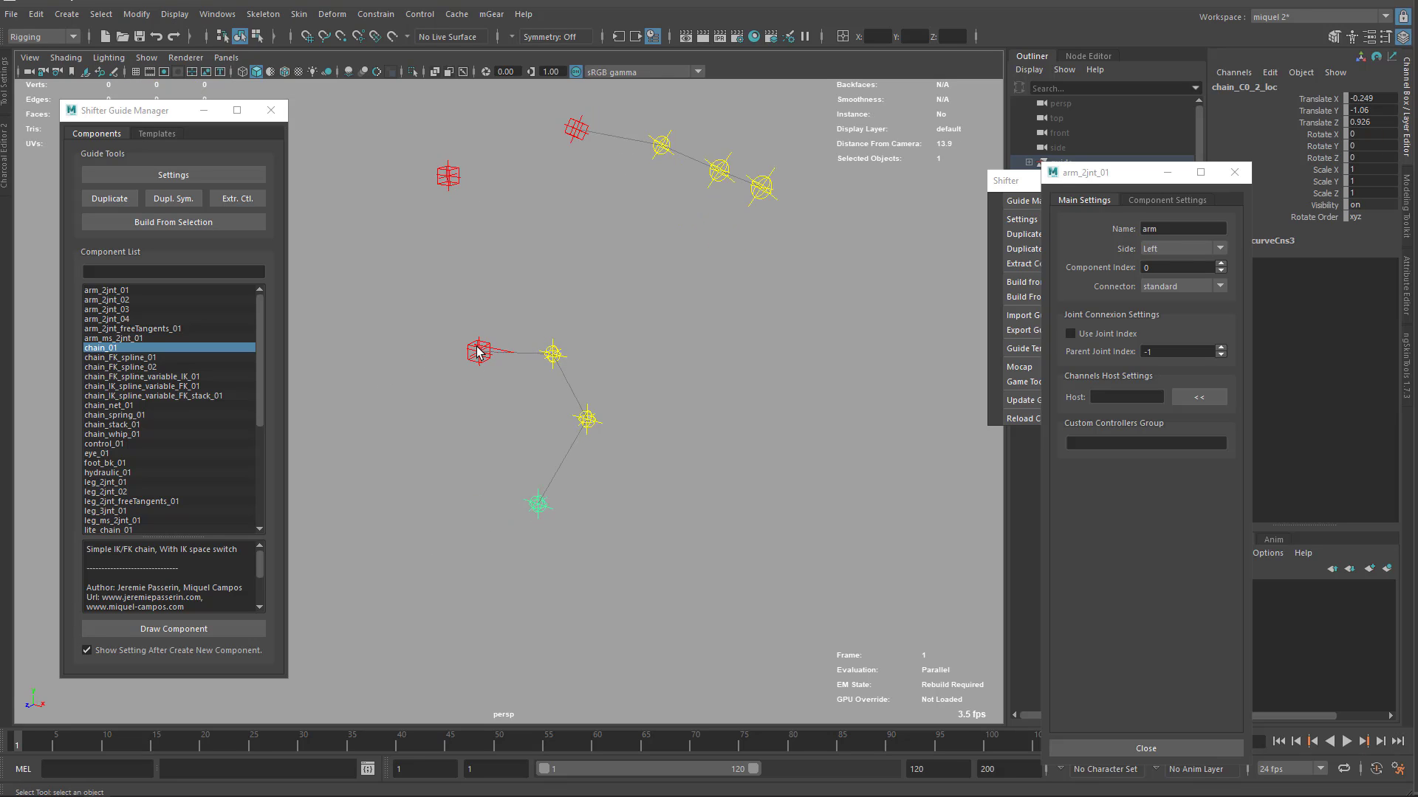
pyautogui.moveTo(473, 365)
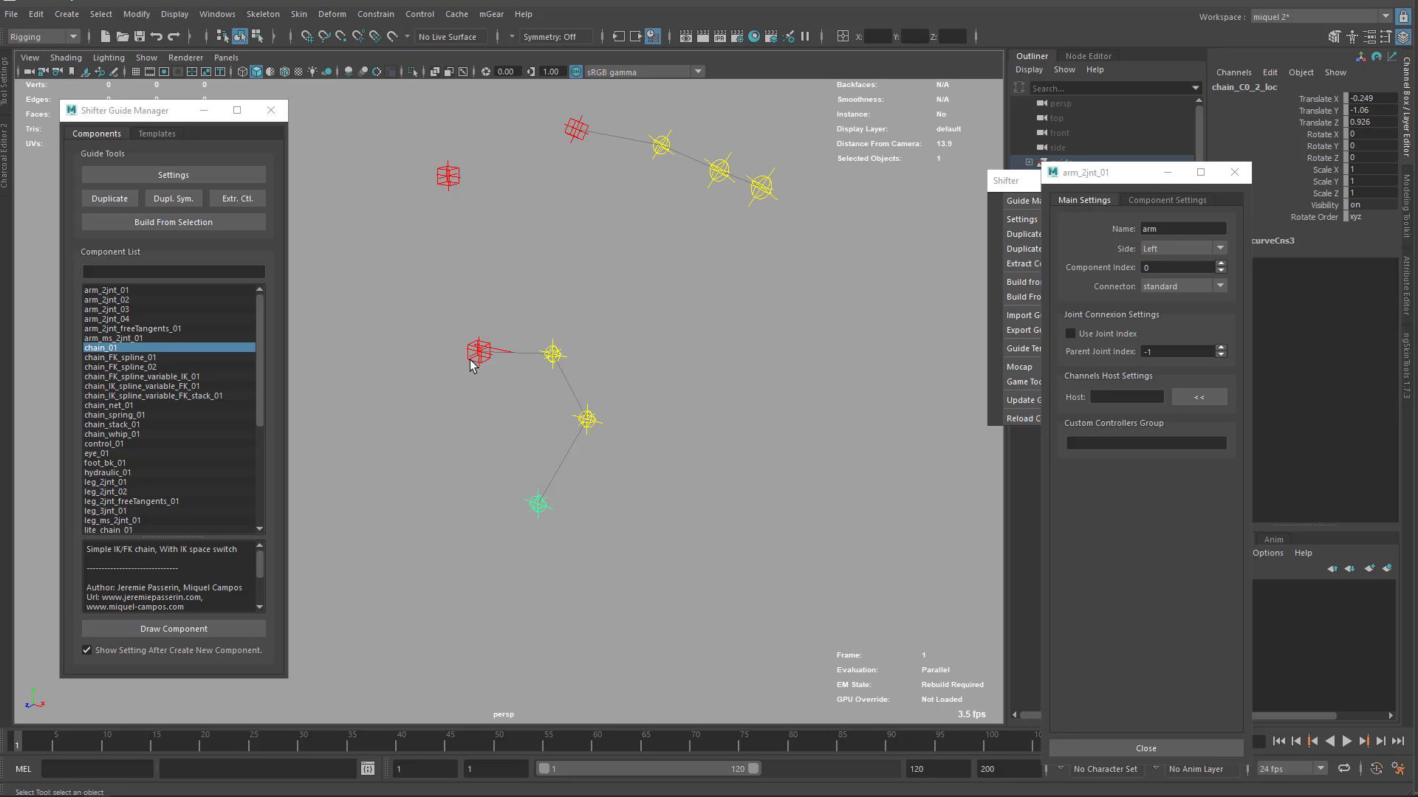
pyautogui.moveTo(448, 352)
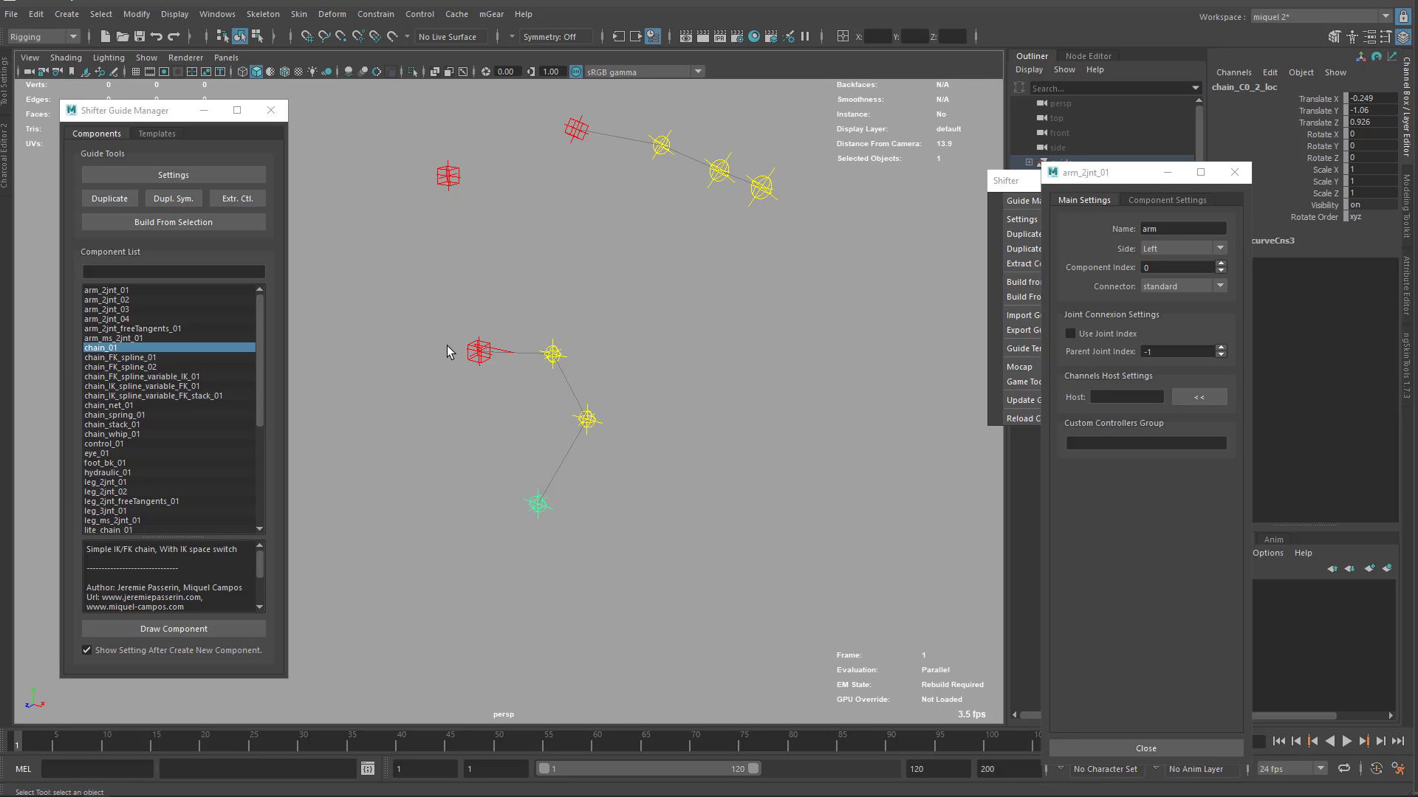
pyautogui.moveTo(586, 443)
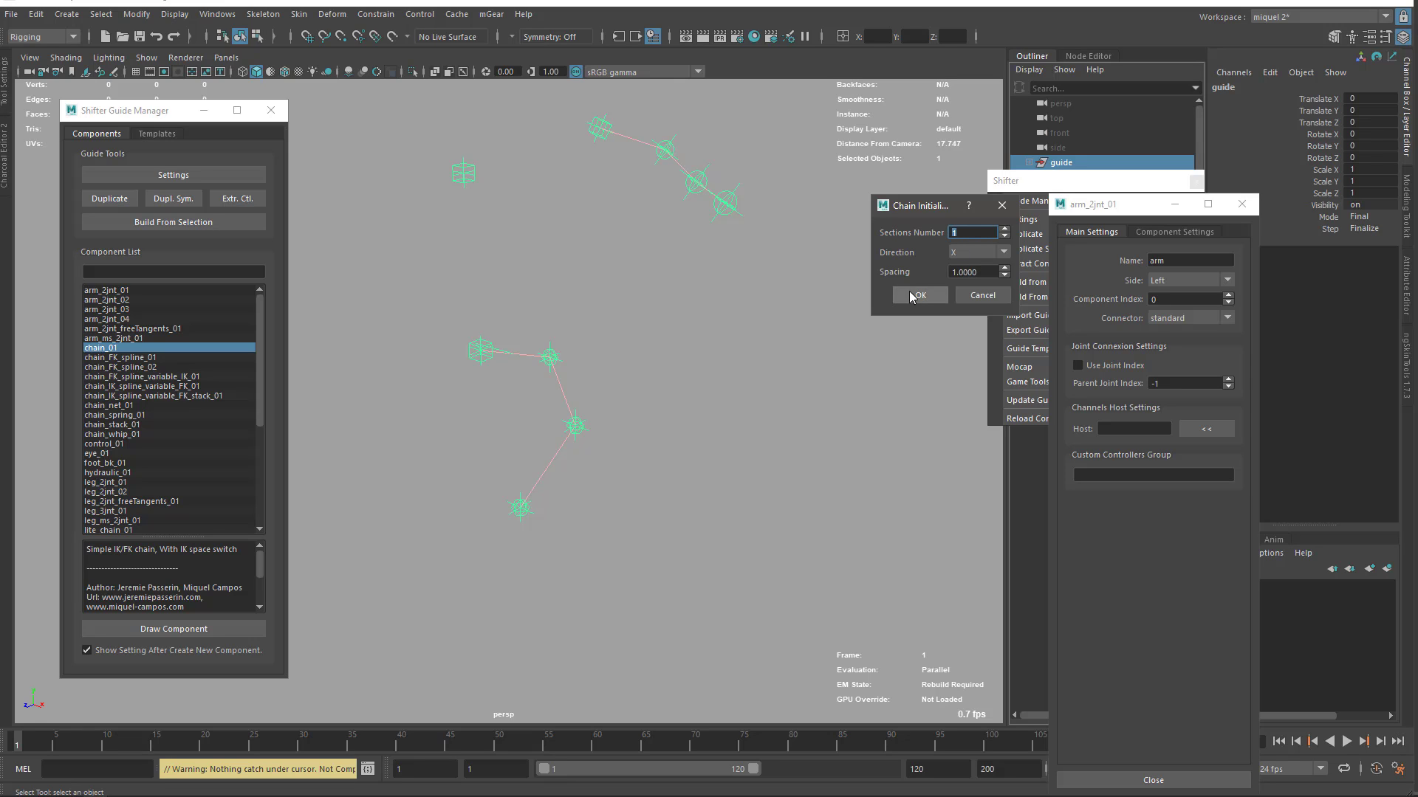
# Step: Confirm drawing a chain_01 component with Sections Number set to 1
pyautogui.click(917, 296)
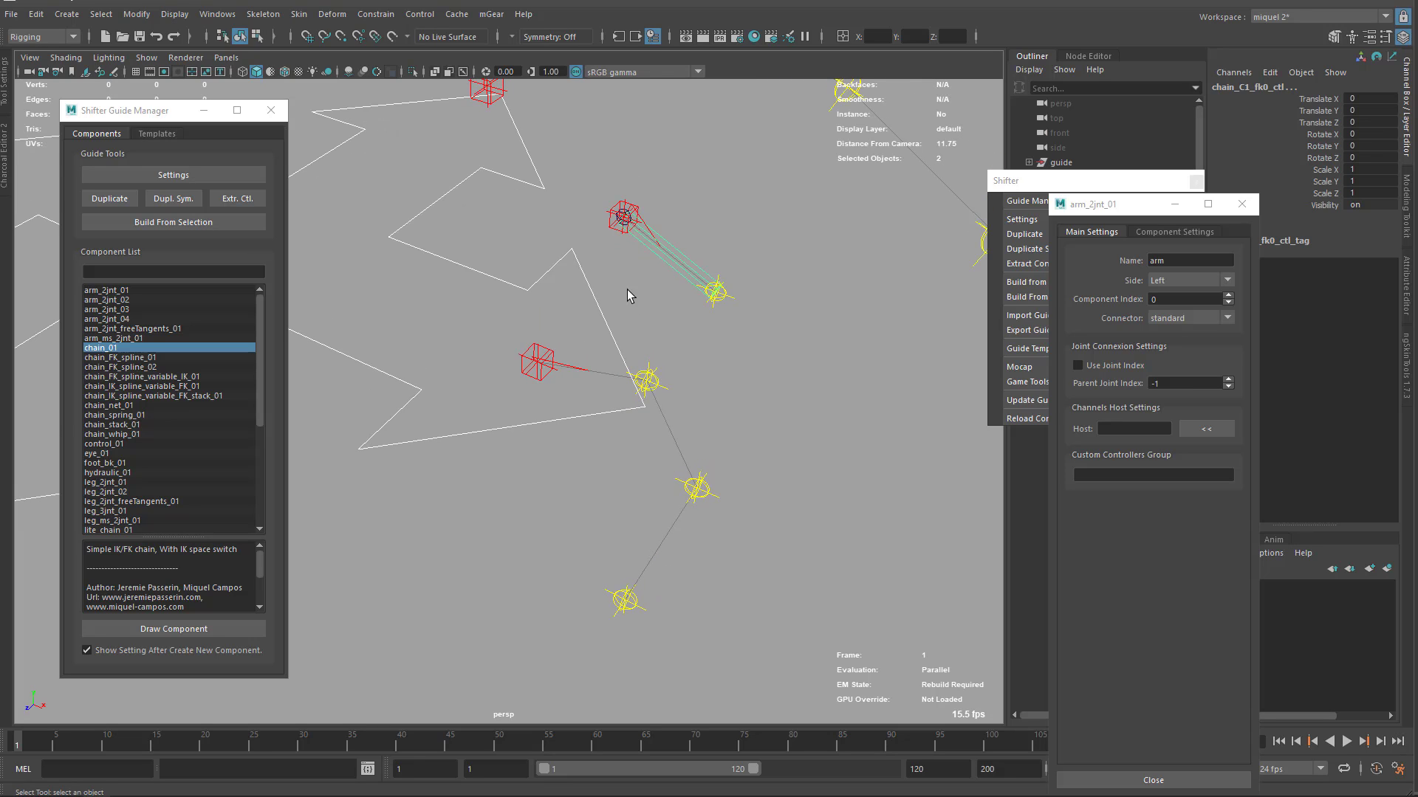
pyautogui.moveTo(493, 118)
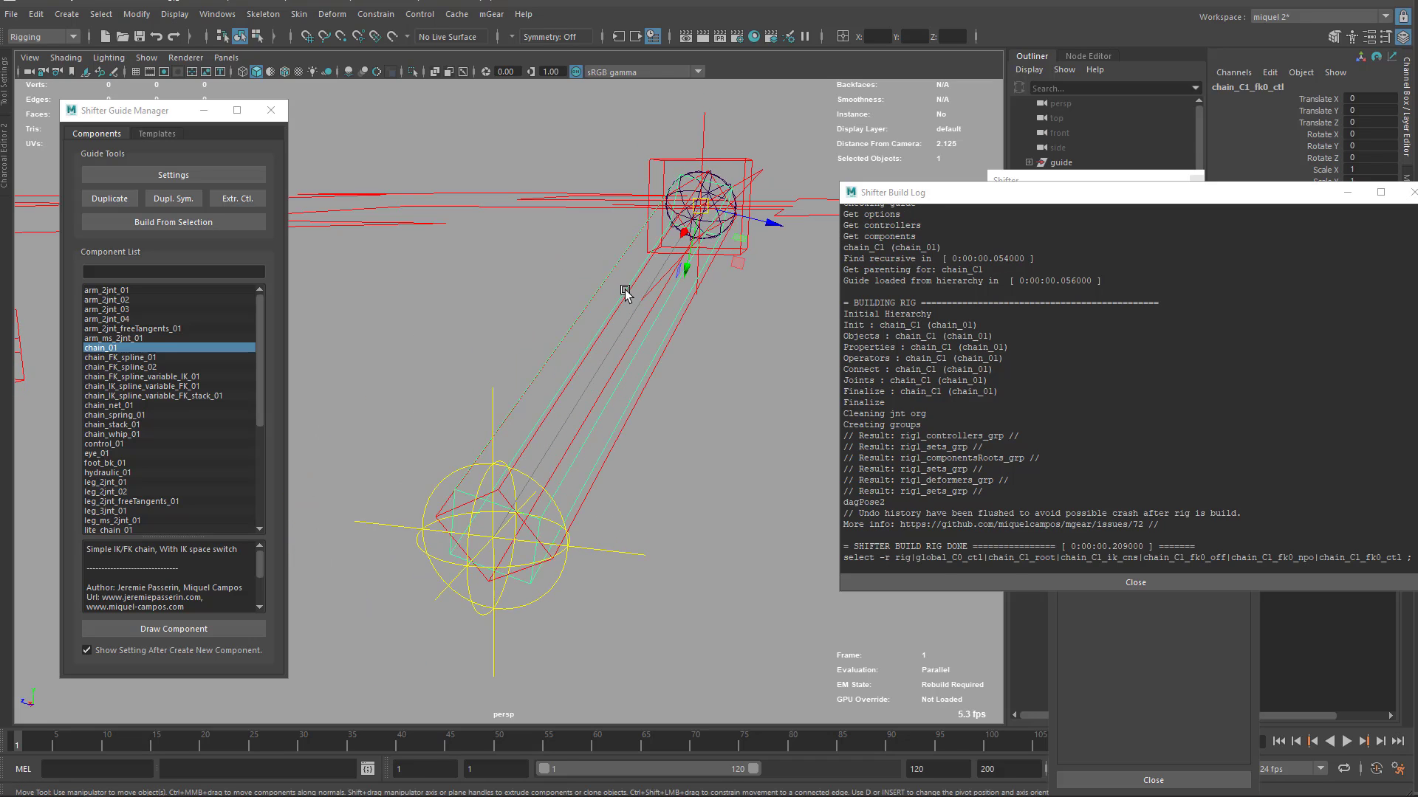
# Step: Zoom the view out over the chain guide before moving chain_C0_1_loc and chain_C0_2_loc
pyautogui.scroll(-3)
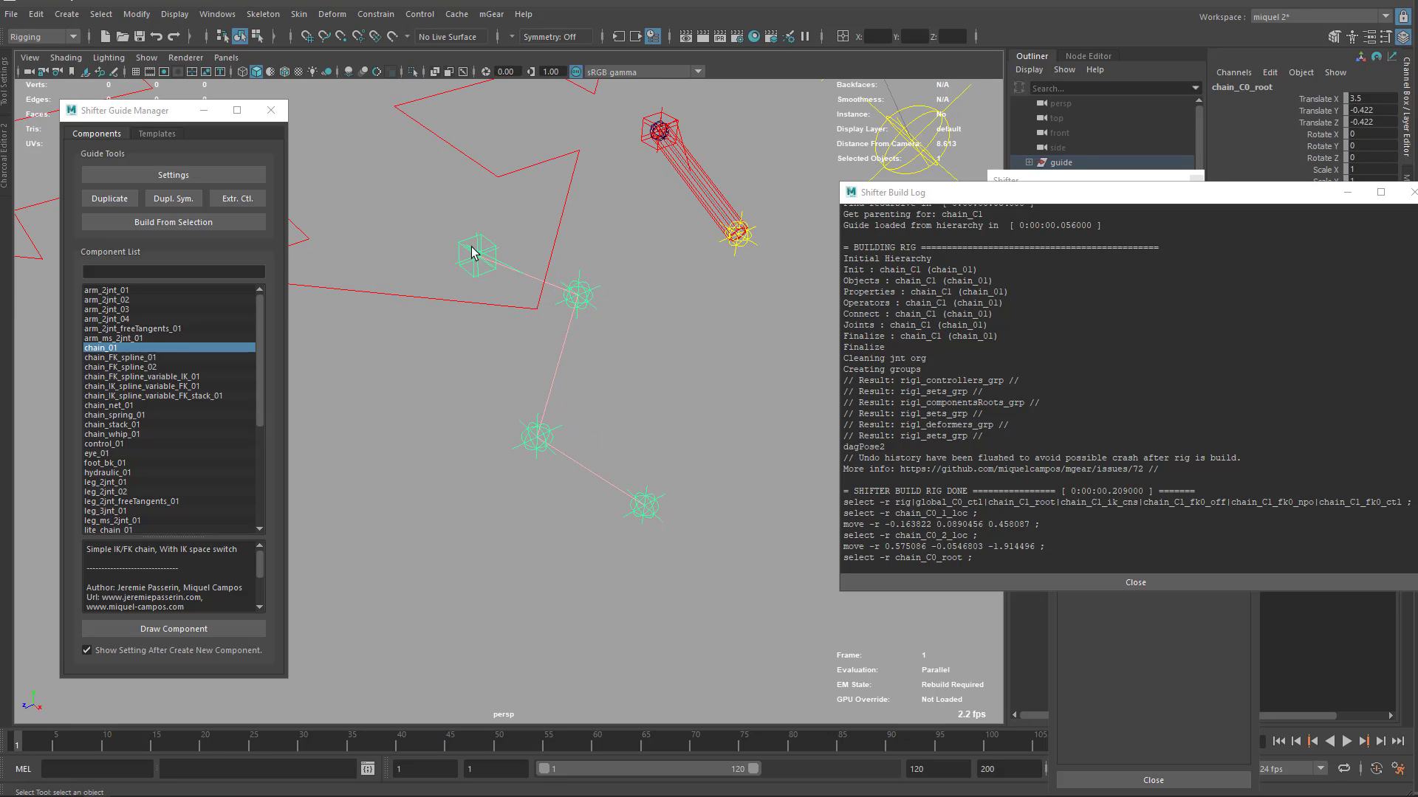
pyautogui.moveTo(473, 251)
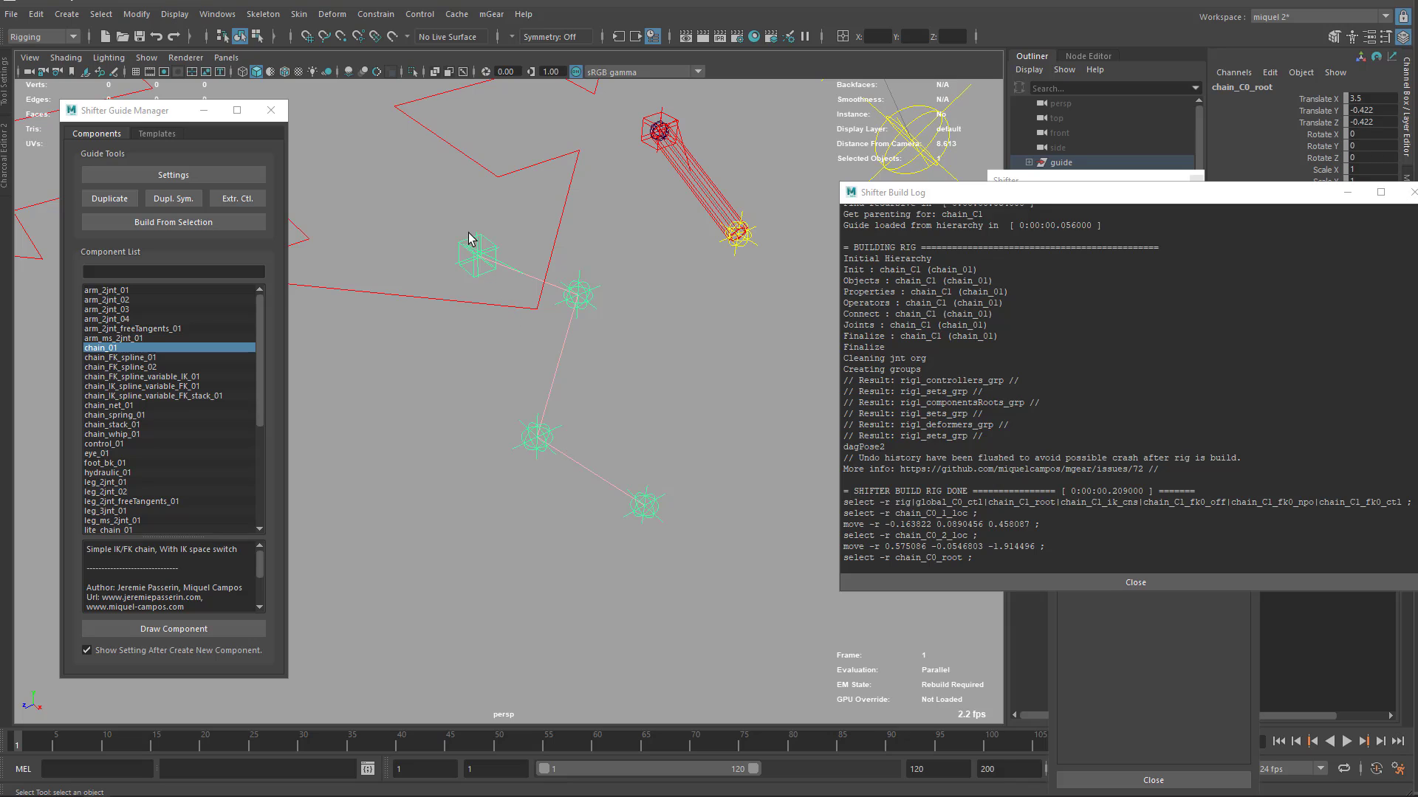
pyautogui.moveTo(672, 489)
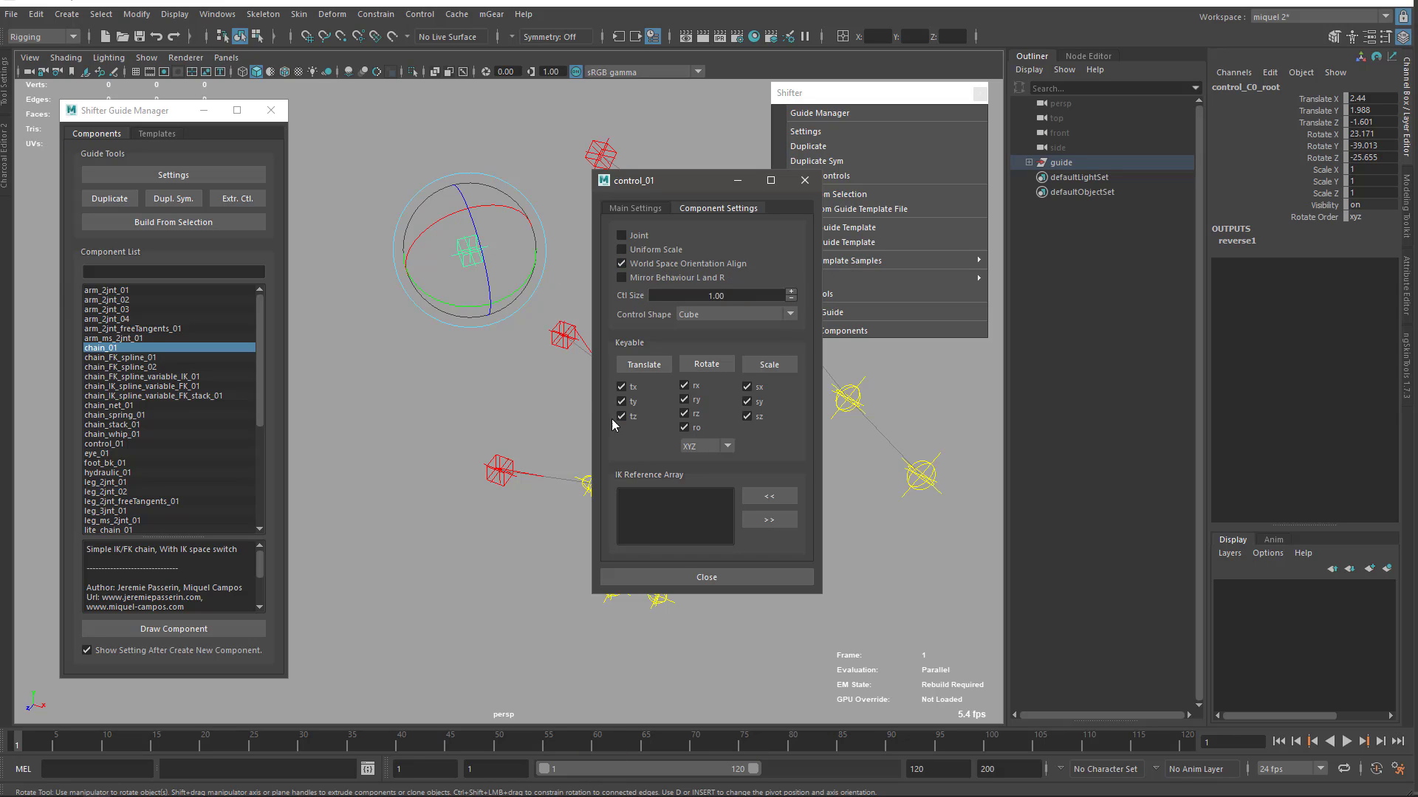
pyautogui.moveTo(634, 180); pyautogui.dragTo(680, 183)
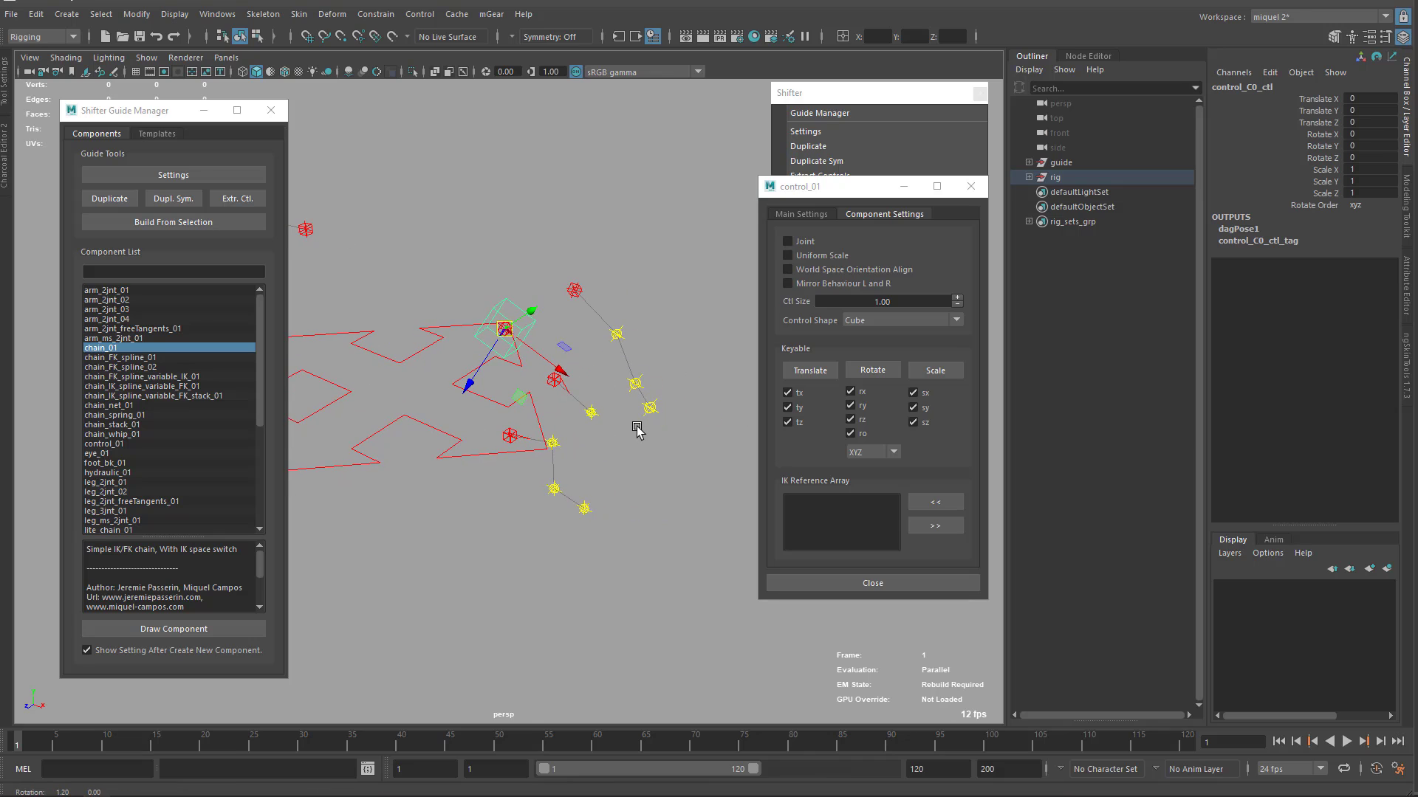
pyautogui.moveTo(586, 402)
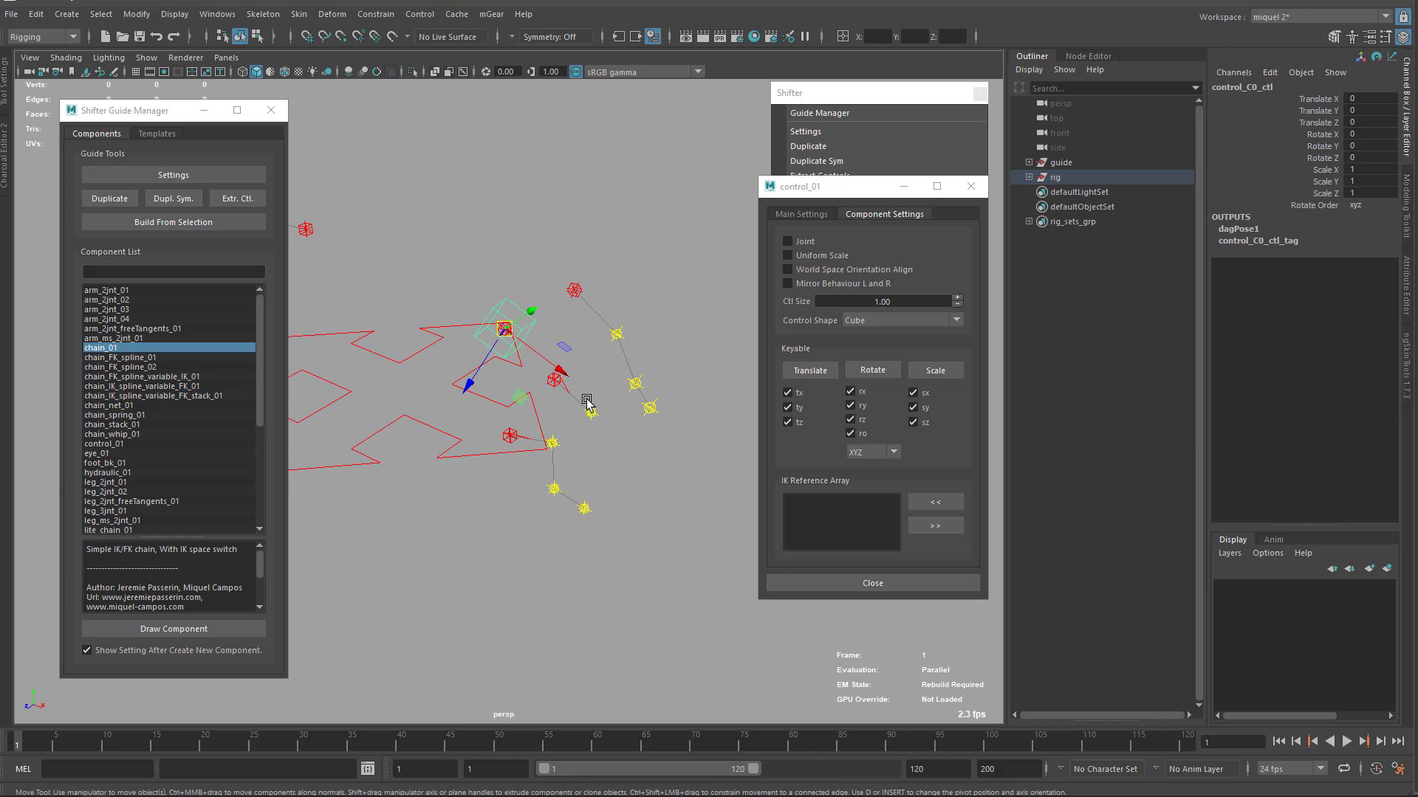
pyautogui.moveTo(703, 98)
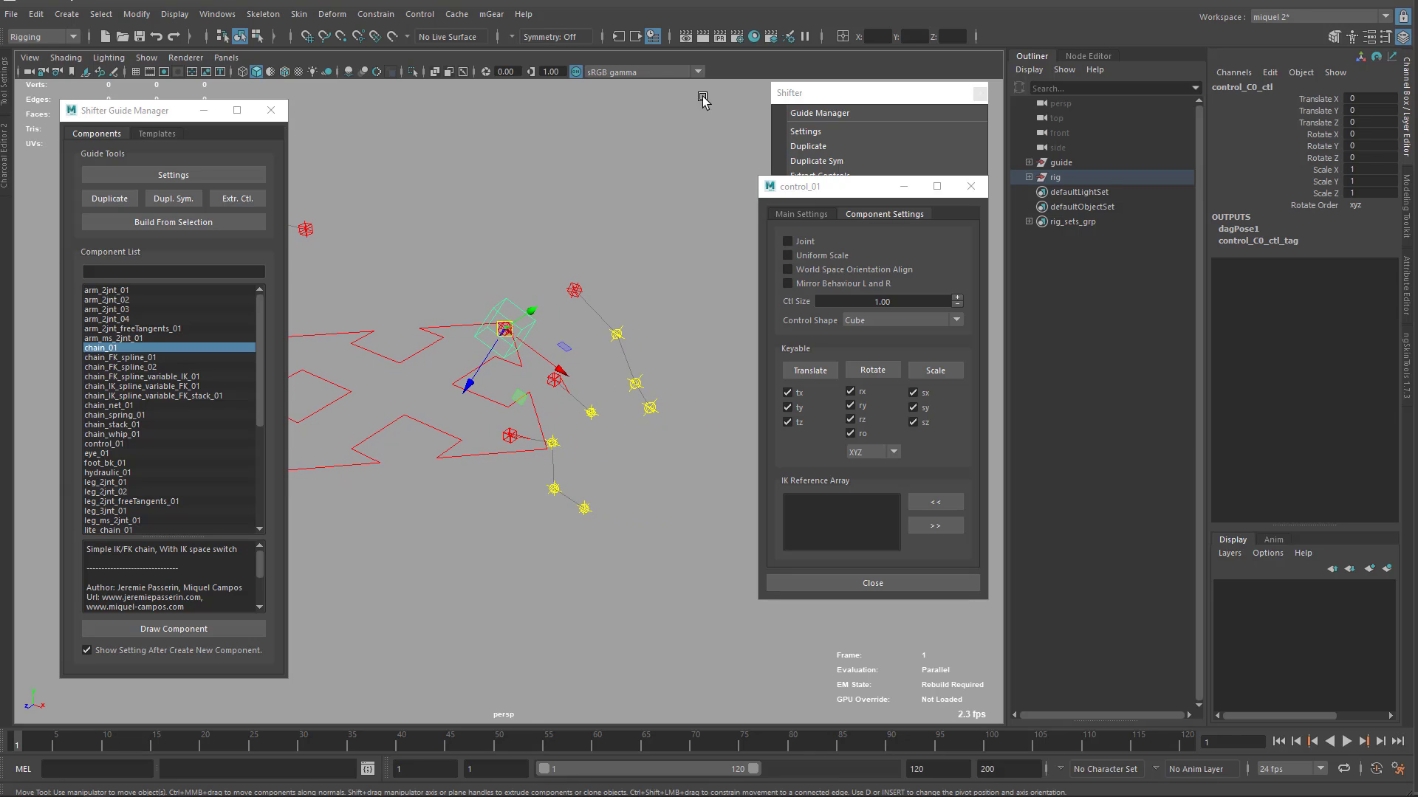